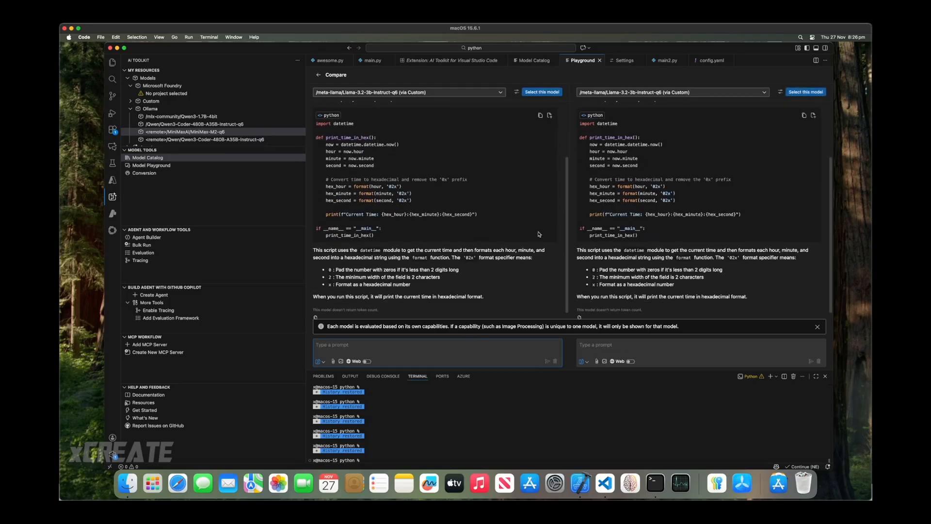
Select remote MiniMaxAI/MiniMax-M2-q6 (Local via Ollama) as the right-hand comparison model.
{"action": "left_click", "coordinate": [672, 92]}
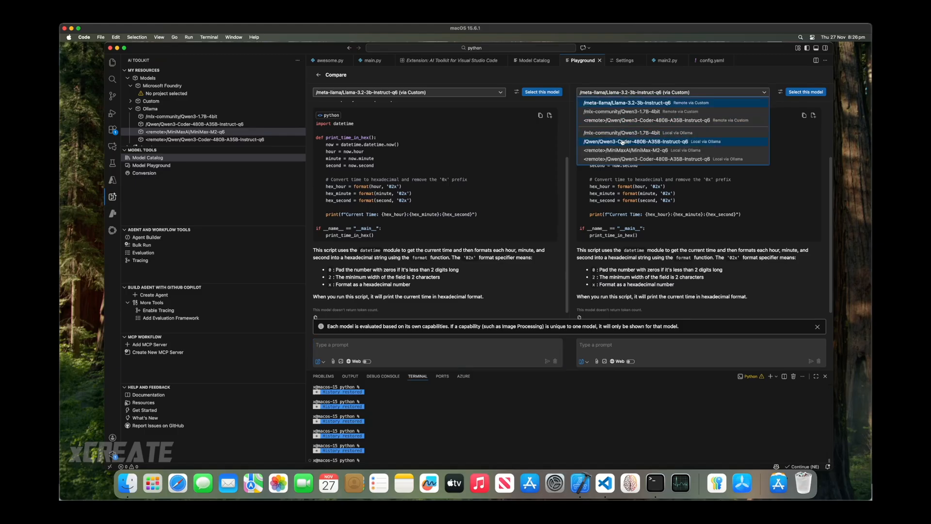
{"action": "left_click", "coordinate": [622, 150]}
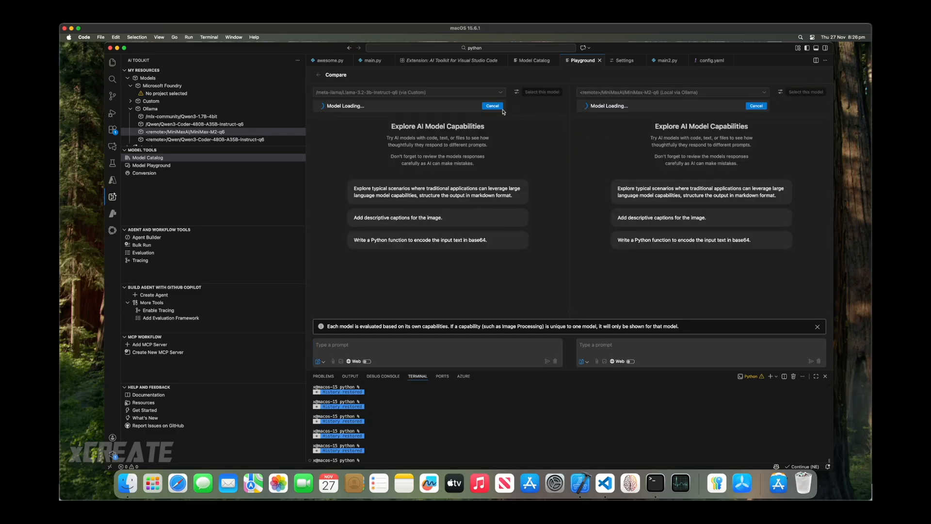